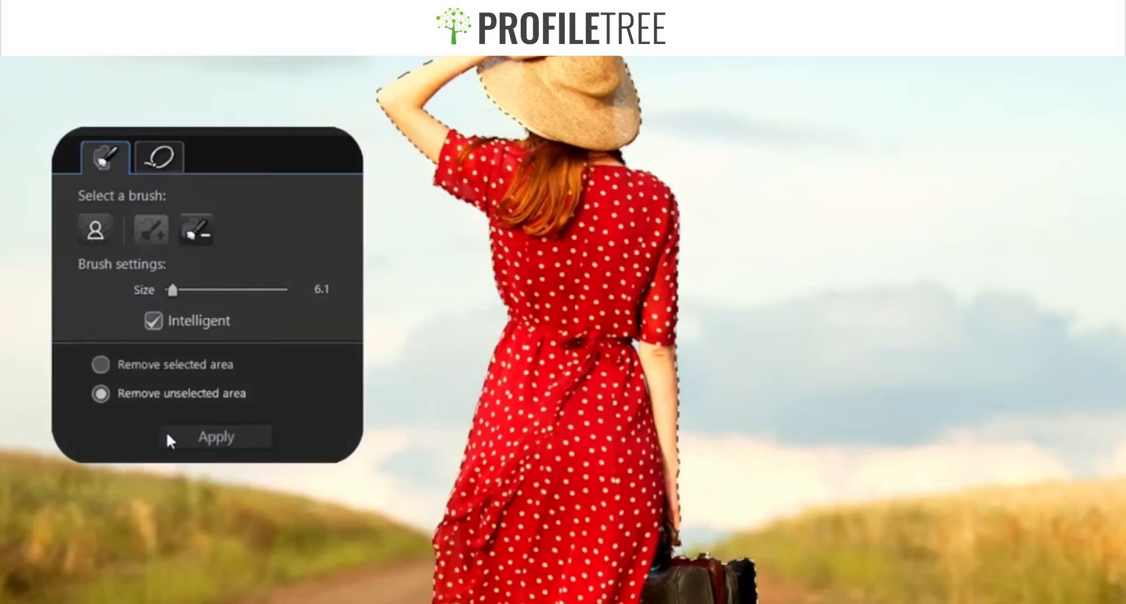
- Apply the cutout with 'Remove unselected area' so only the woman in red remains
{"action": "left_click", "coordinate": [215, 437]}
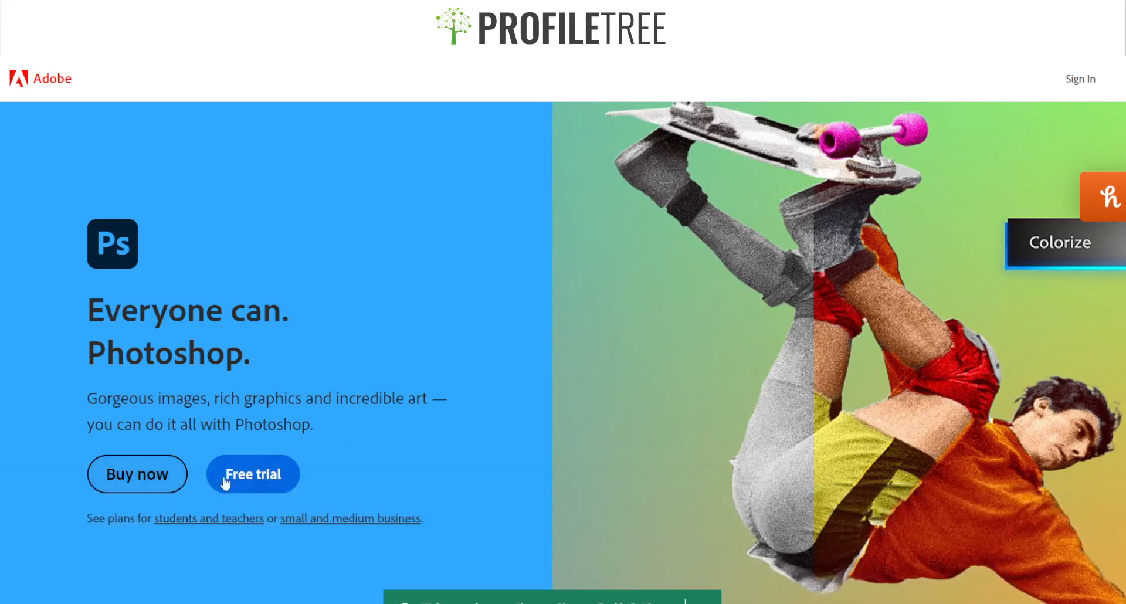
{"action": "scroll", "scroll_direction": "down", "scroll_amount": 3}
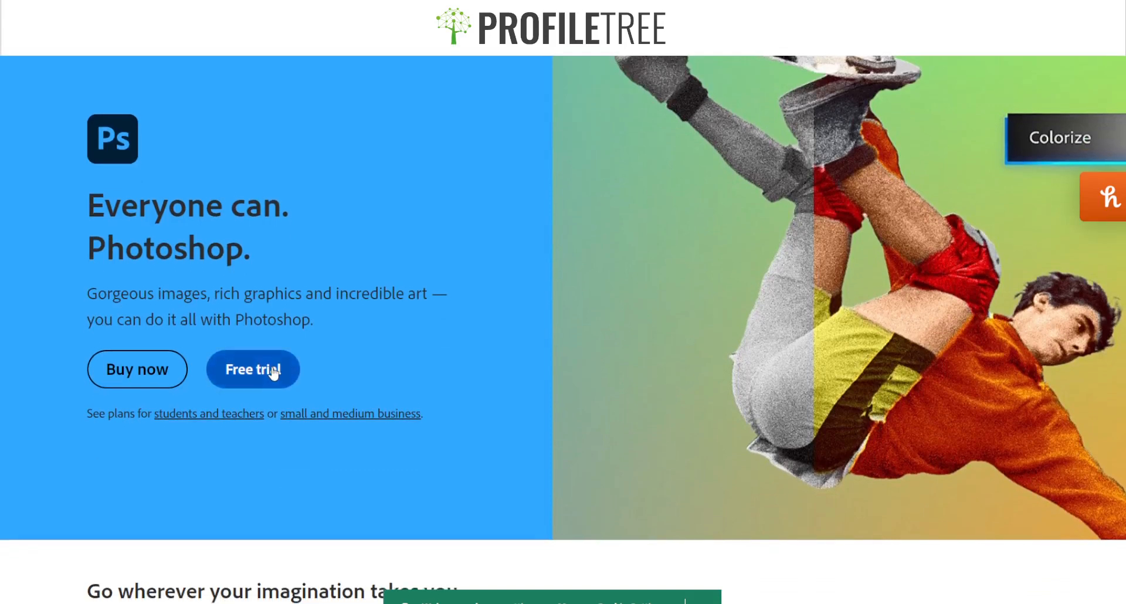
{"action": "mouse_move", "coordinate": [222, 417]}
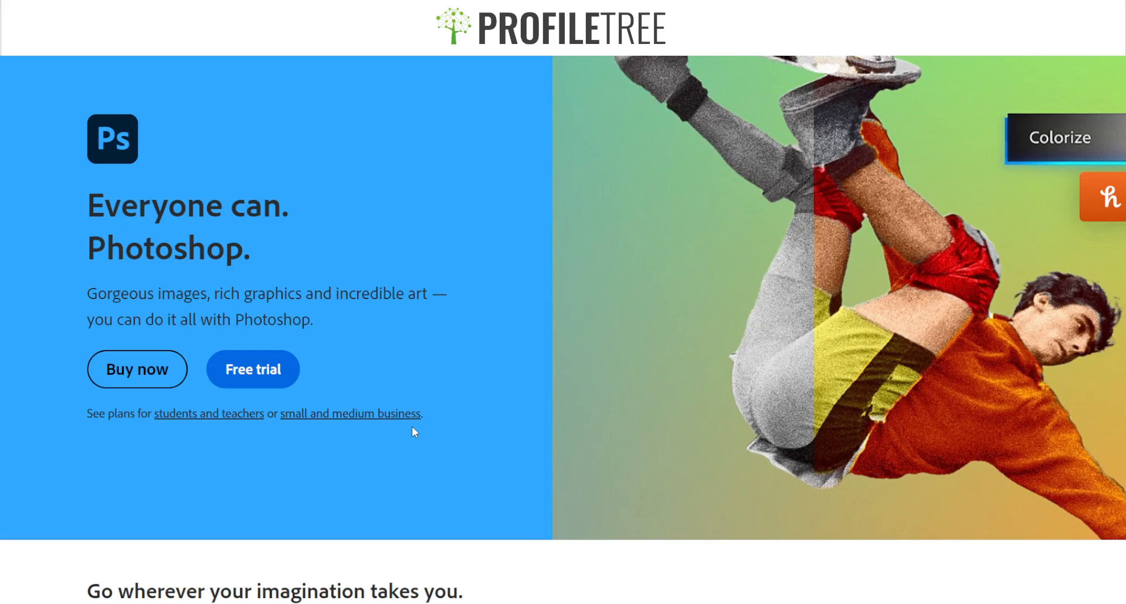
{"action": "scroll", "scroll_direction": "down", "scroll_amount": 3}
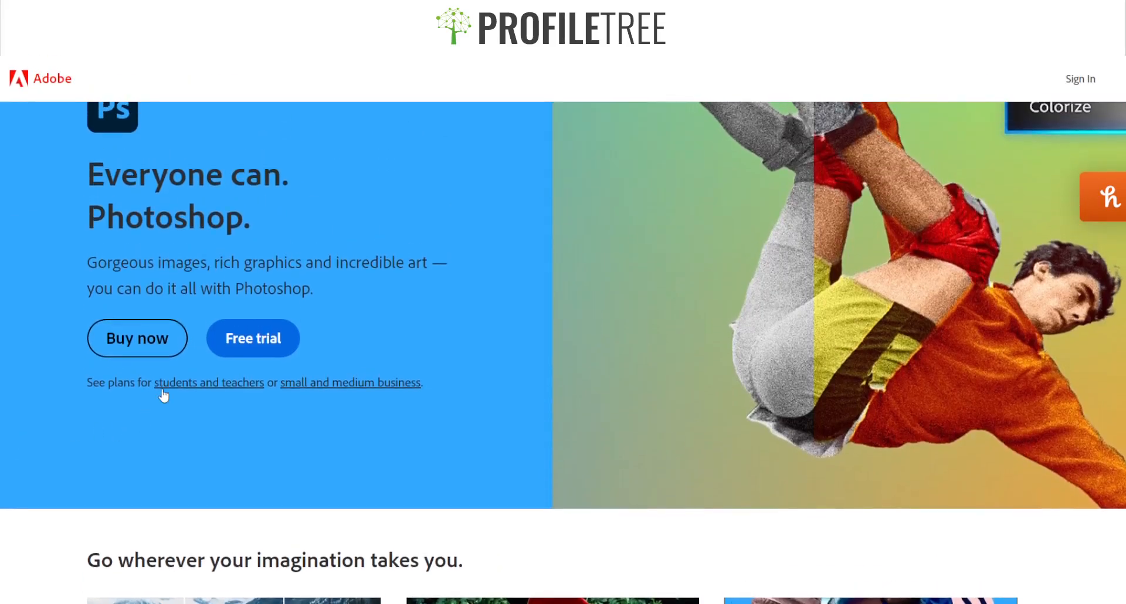
{"action": "left_click", "coordinate": [209, 381]}
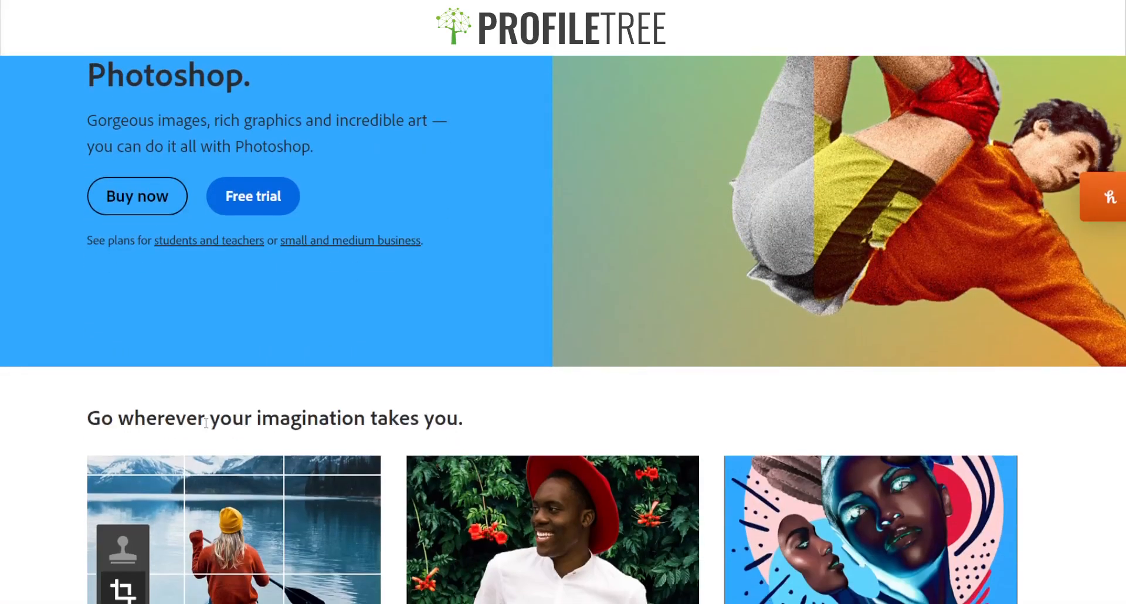
{"action": "scroll", "scroll_direction": "down", "scroll_amount": 3}
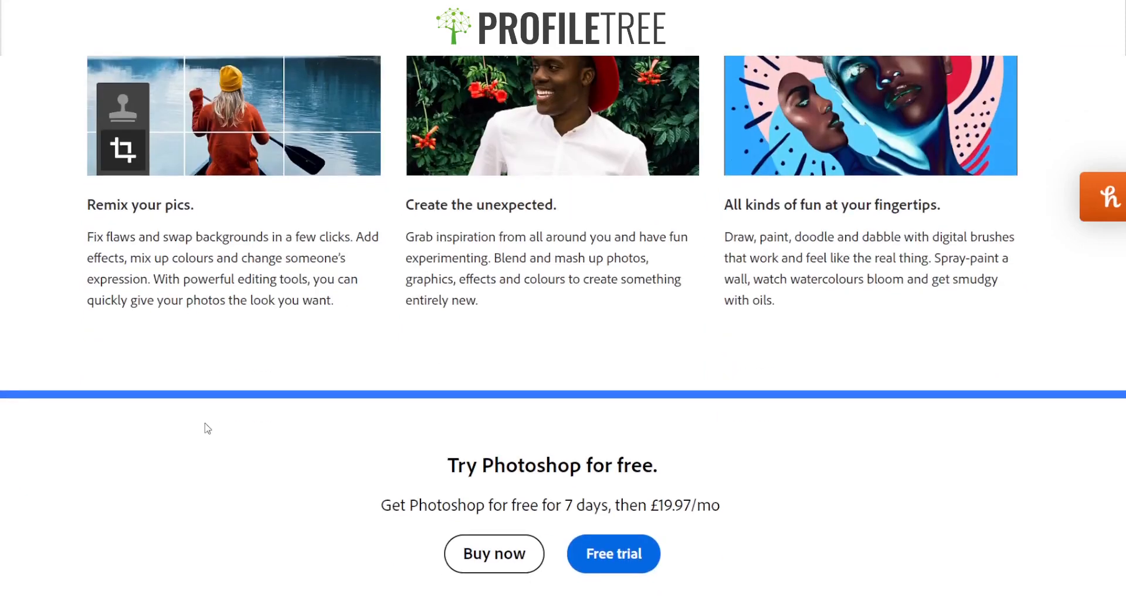
{"action": "mouse_move", "coordinate": [353, 445]}
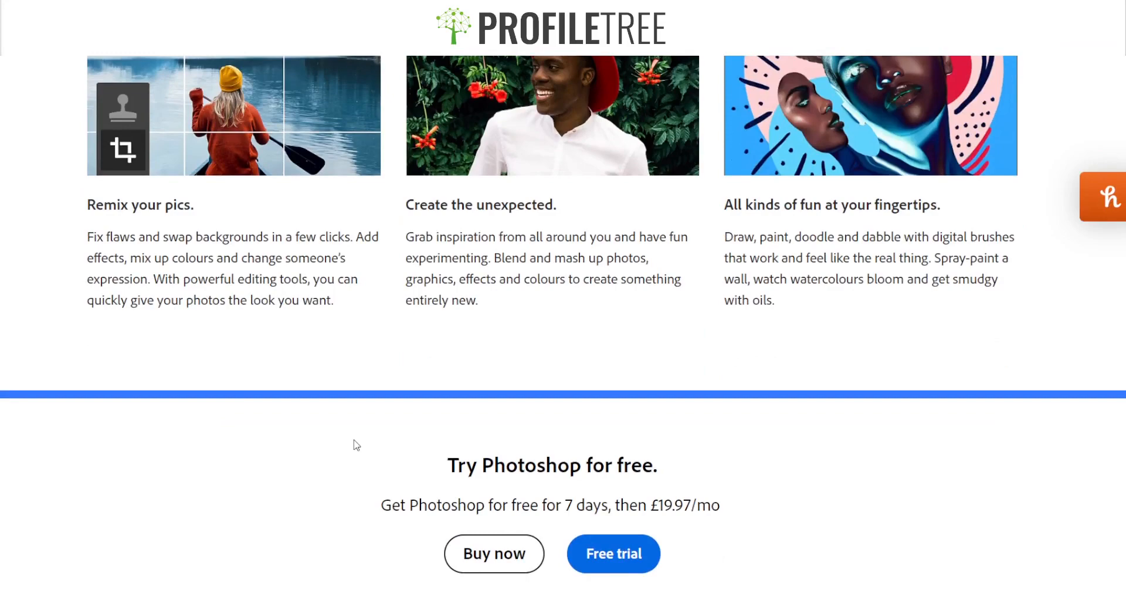
{"action": "scroll", "scroll_direction": "down", "scroll_amount": 3}
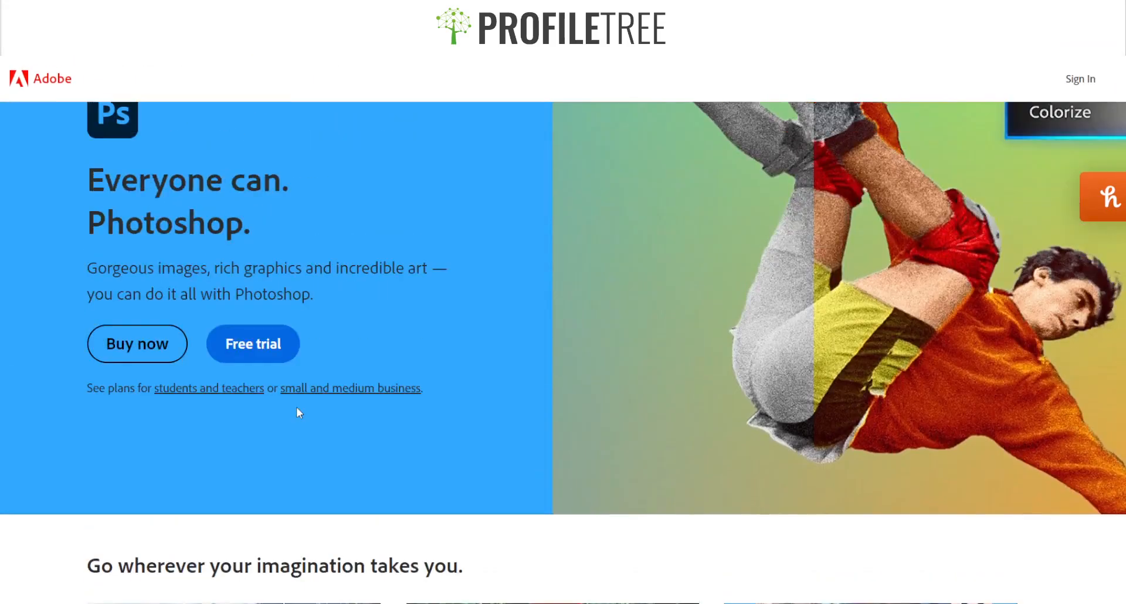
{"action": "scroll", "scroll_direction": "down", "scroll_amount": 3}
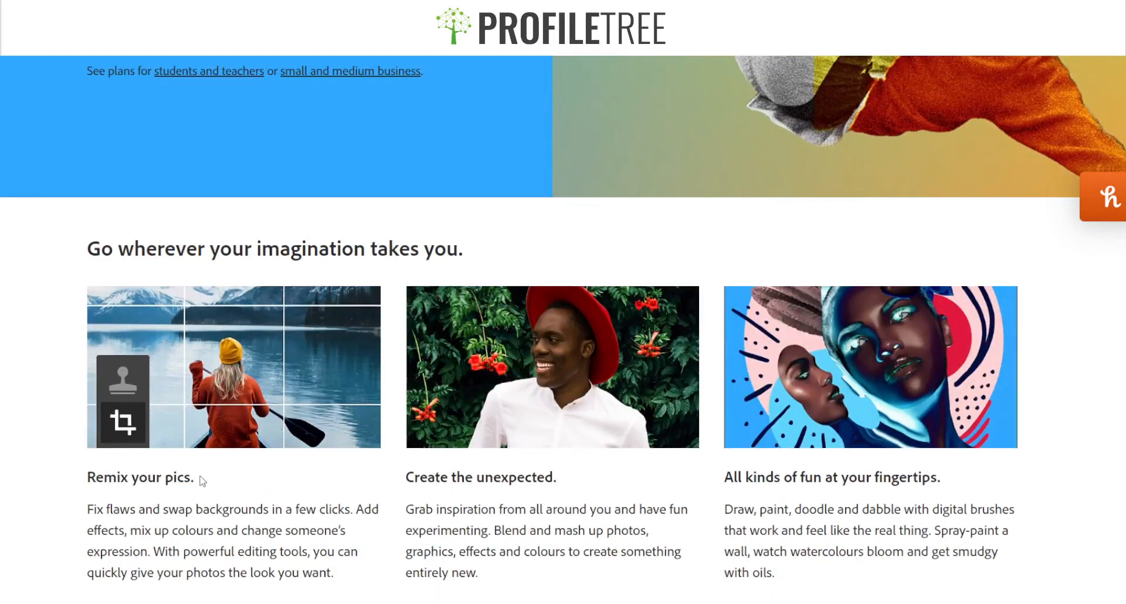
{"action": "scroll", "scroll_direction": "down", "scroll_amount": 3}
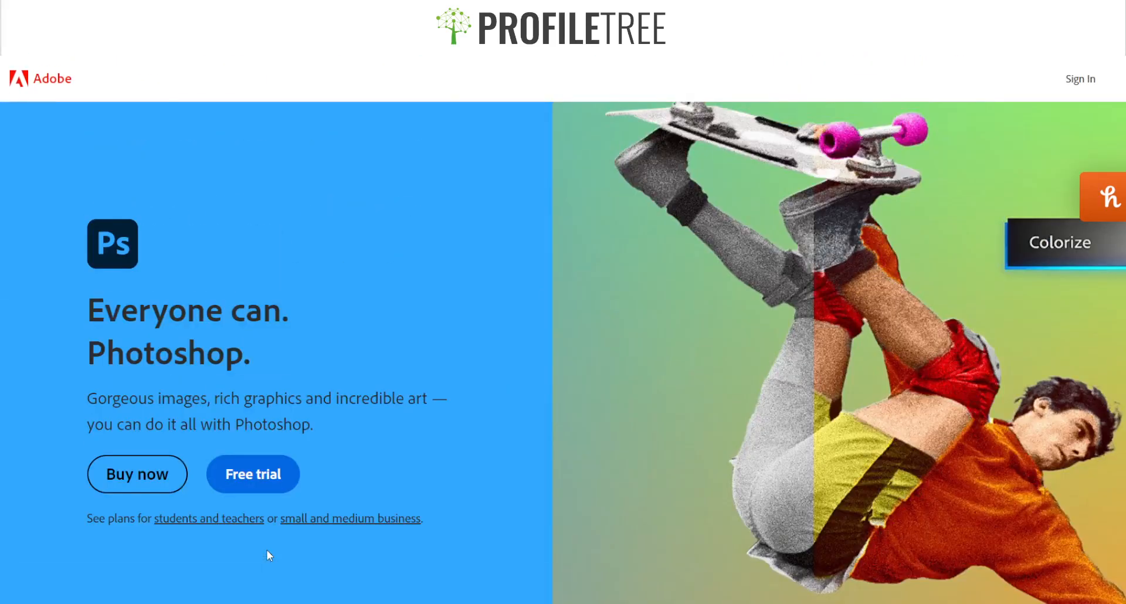
{"action": "mouse_move", "coordinate": [289, 532]}
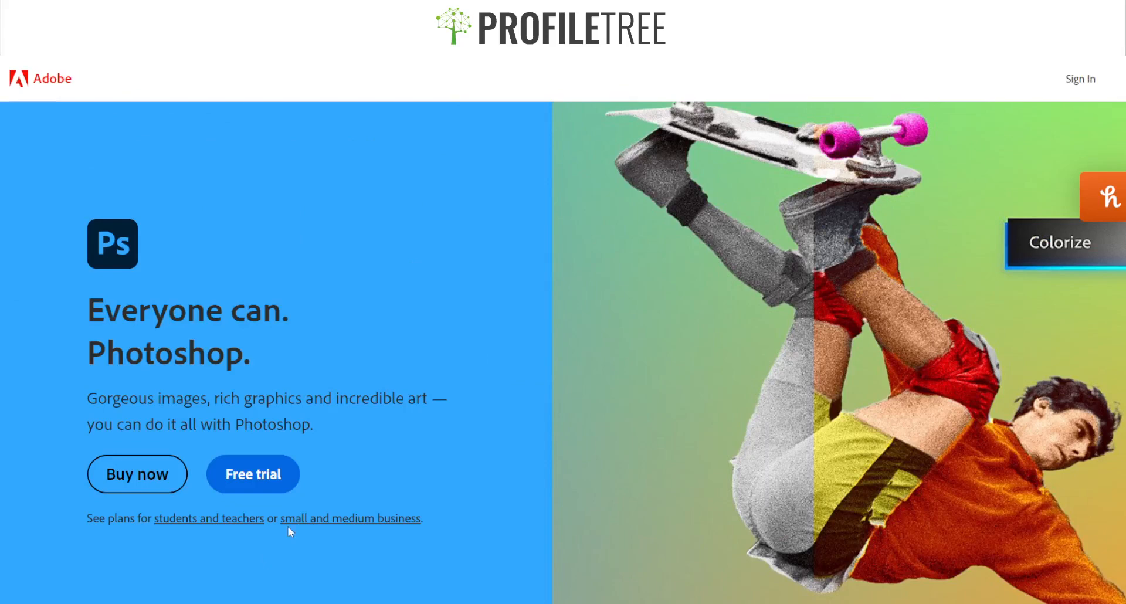
{"action": "mouse_move", "coordinate": [551, 493]}
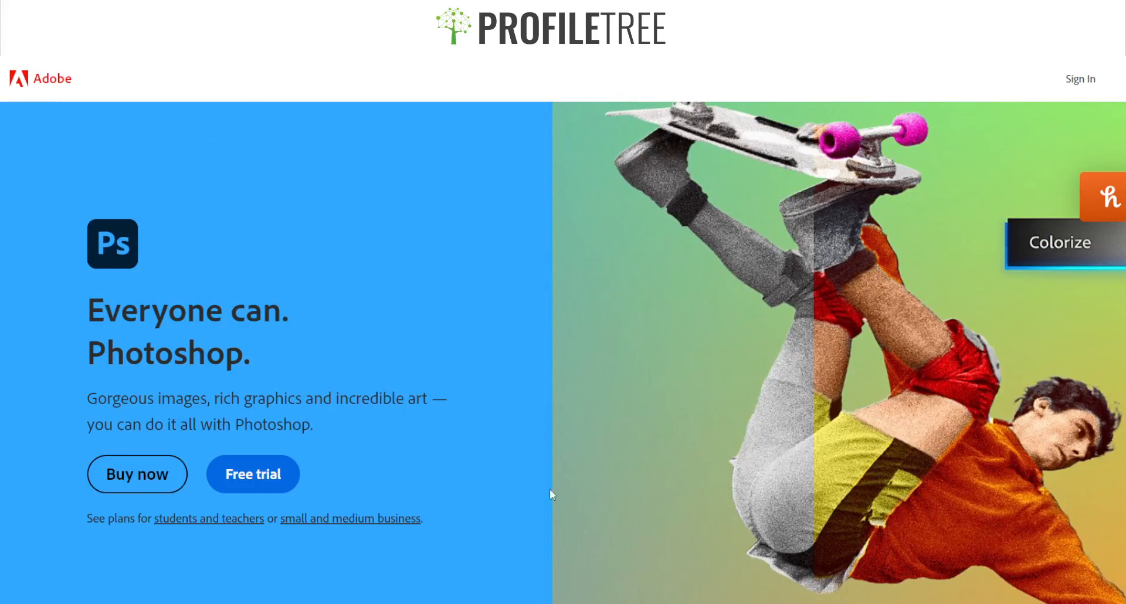